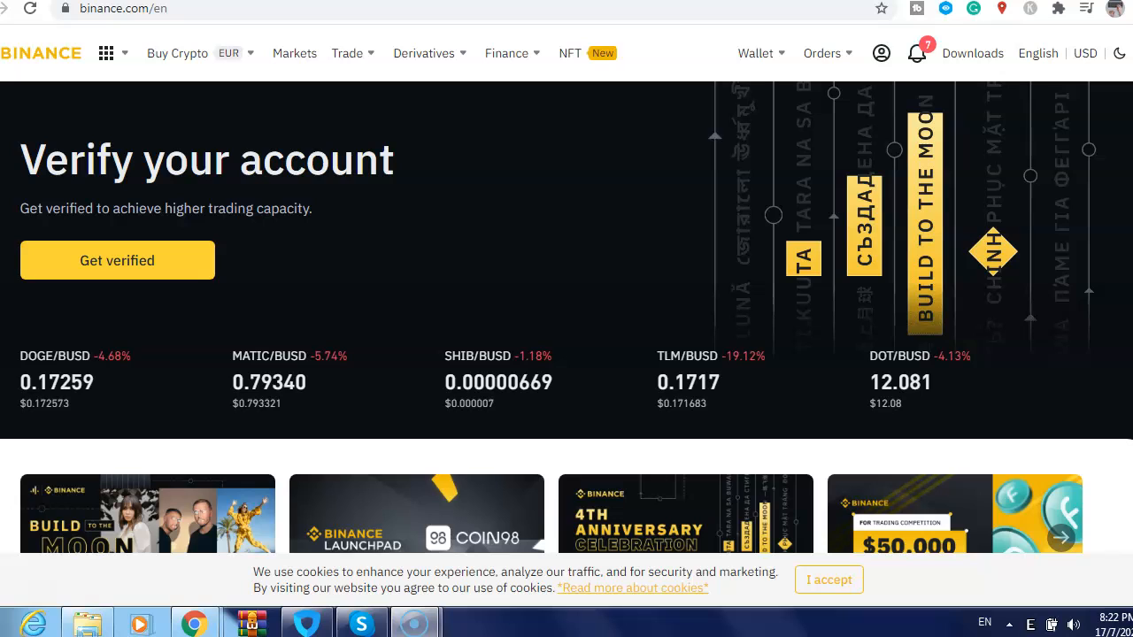
From the Buy Crypto menu, choose the Credit/Debit Card payment option for EUR.
left_click(177, 53)
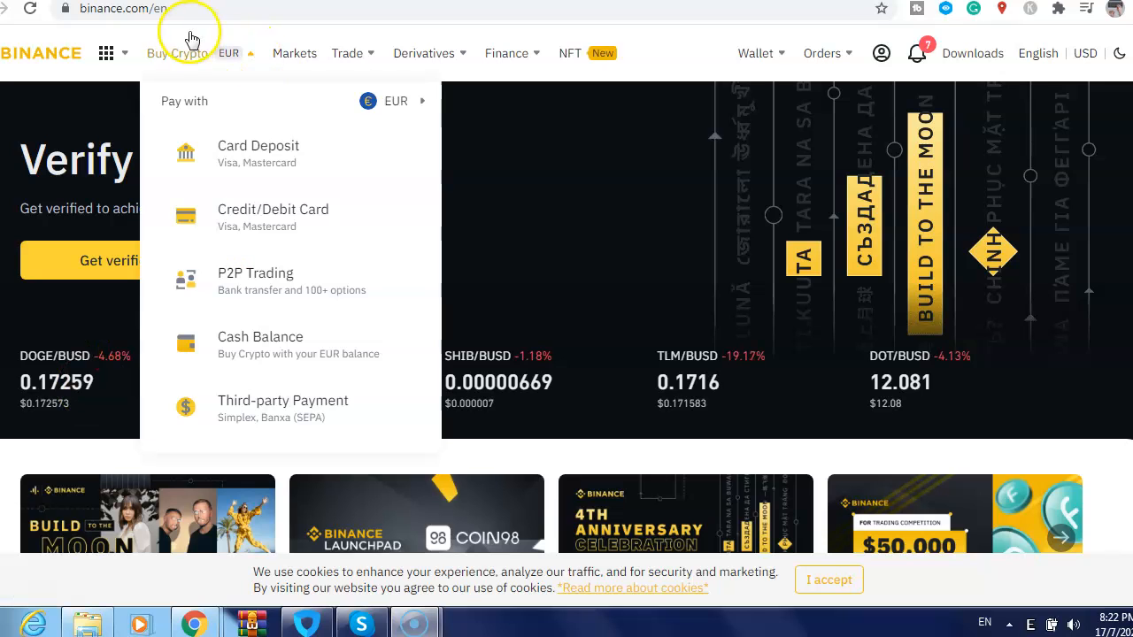
mouse_move(357, 180)
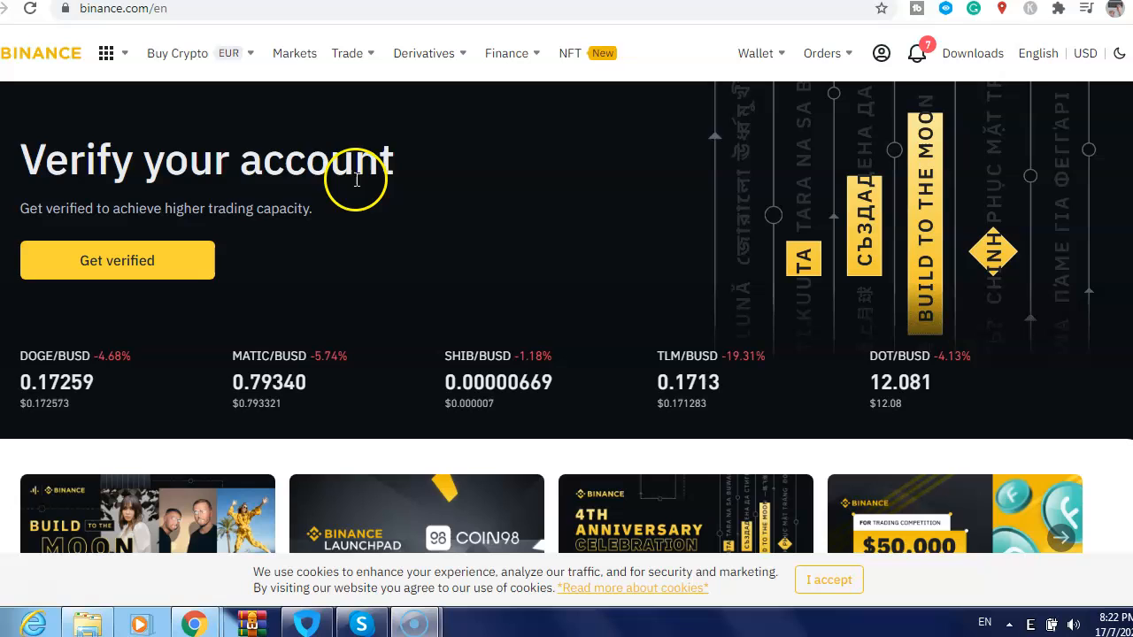
mouse_move(562, 185)
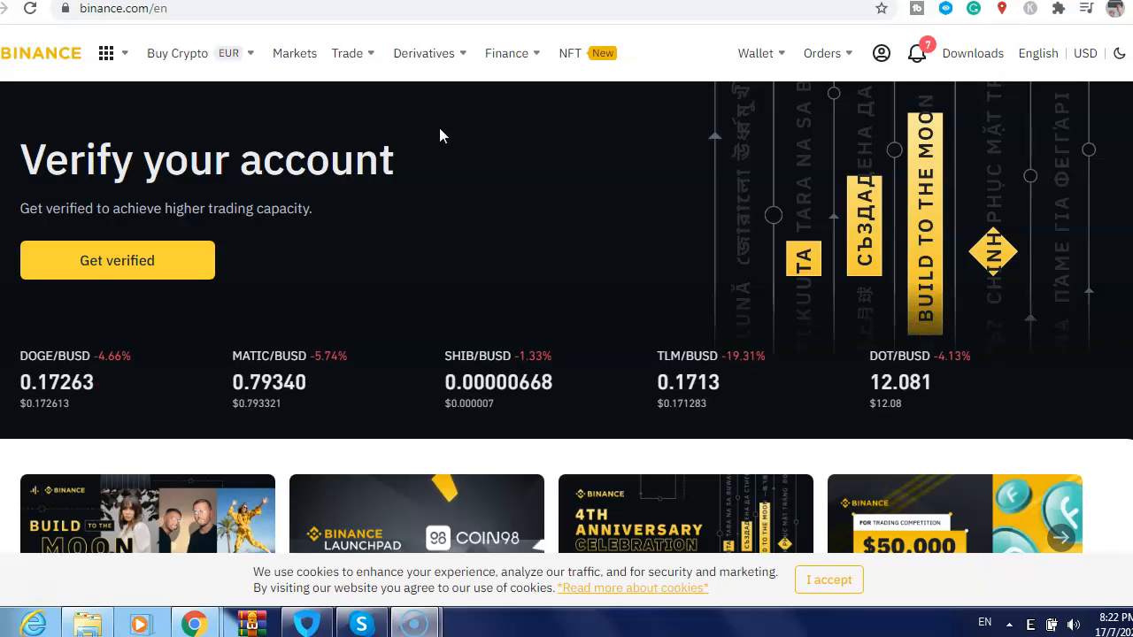
left_click(177, 53)
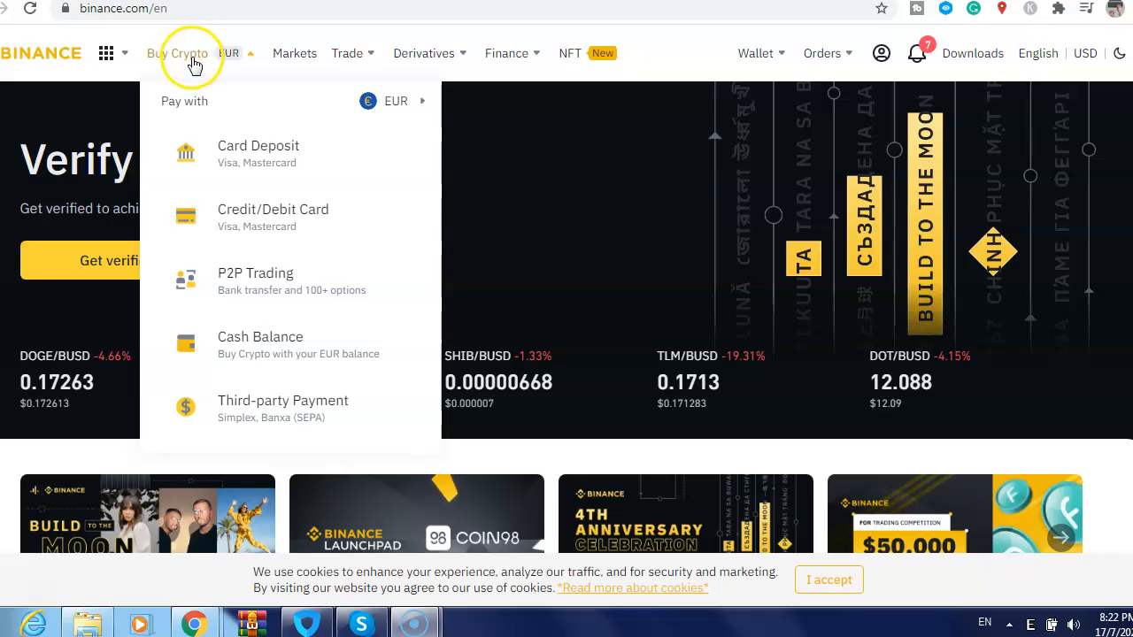
mouse_move(238, 164)
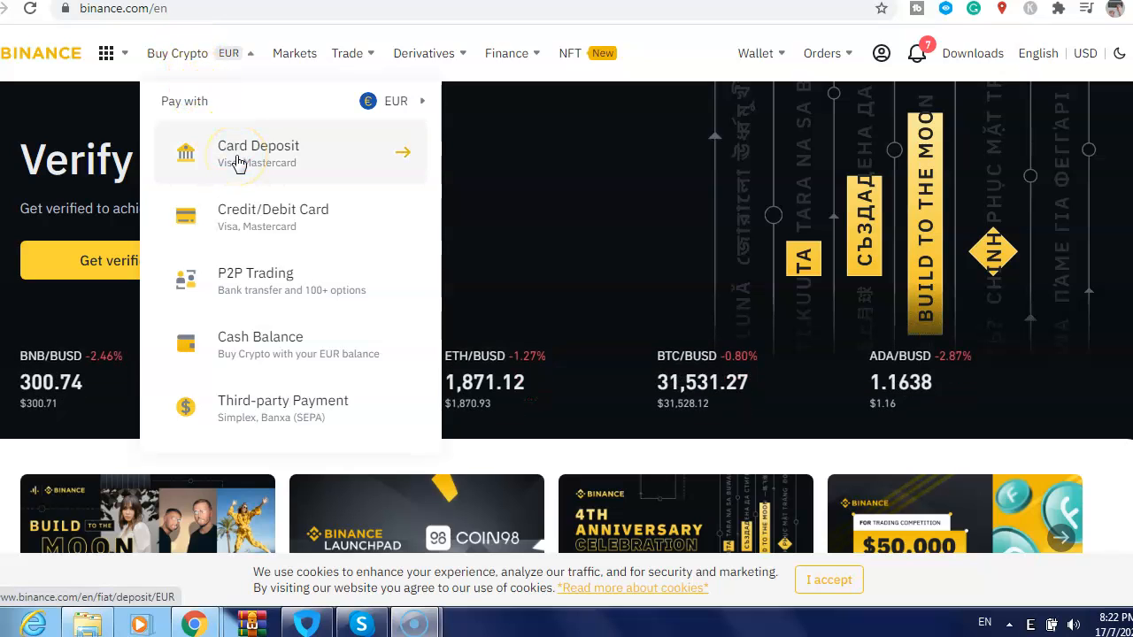
mouse_move(250, 216)
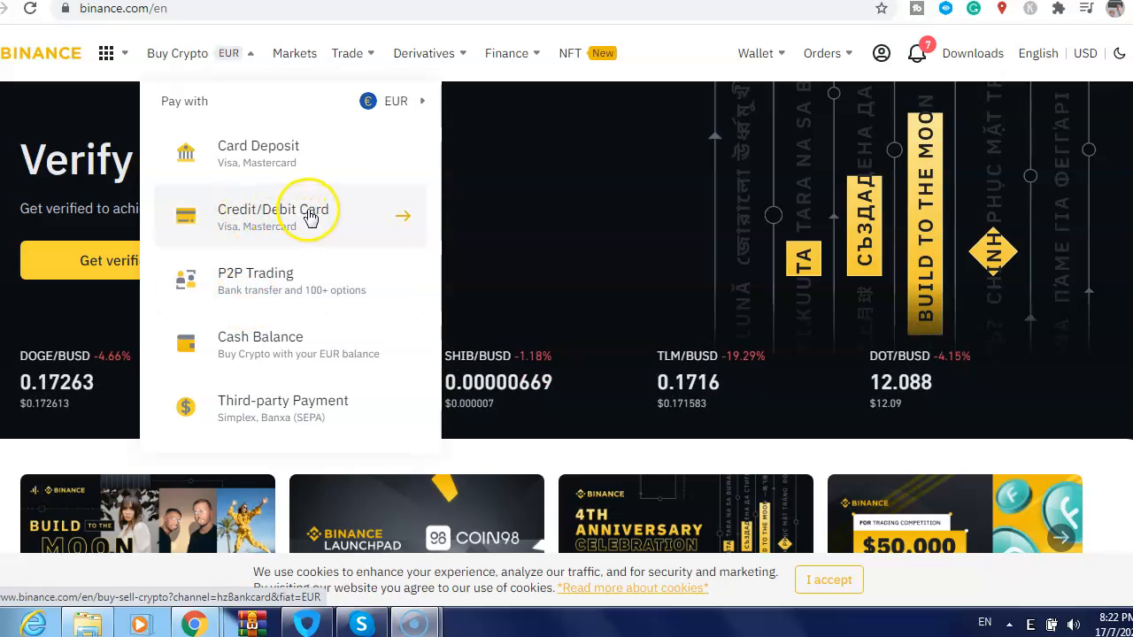
mouse_move(299, 219)
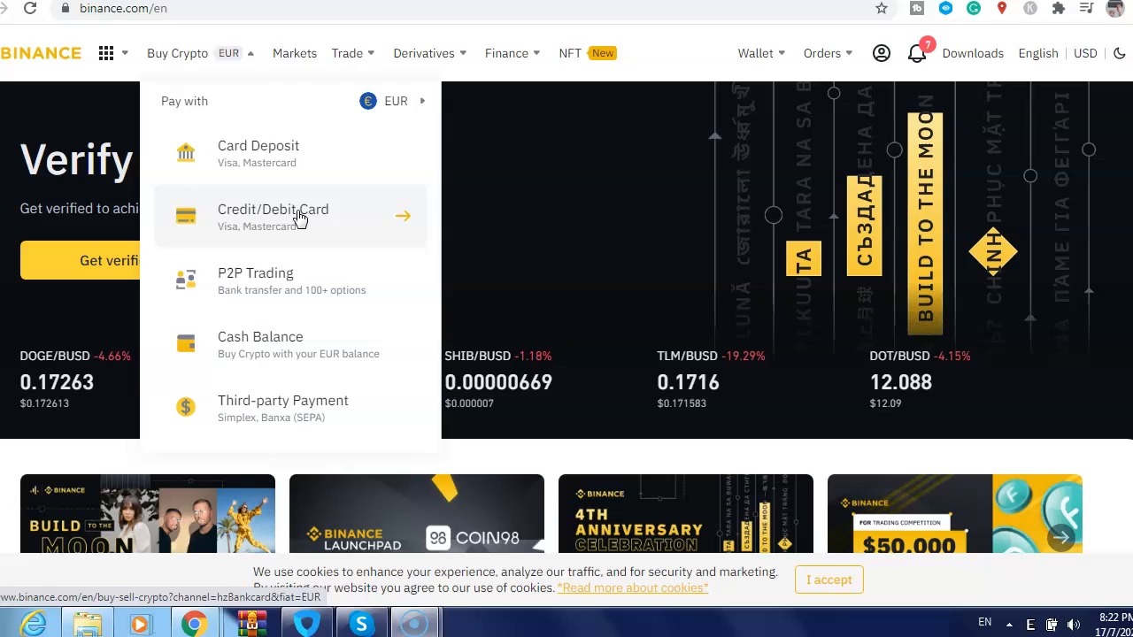
left_click(292, 215)
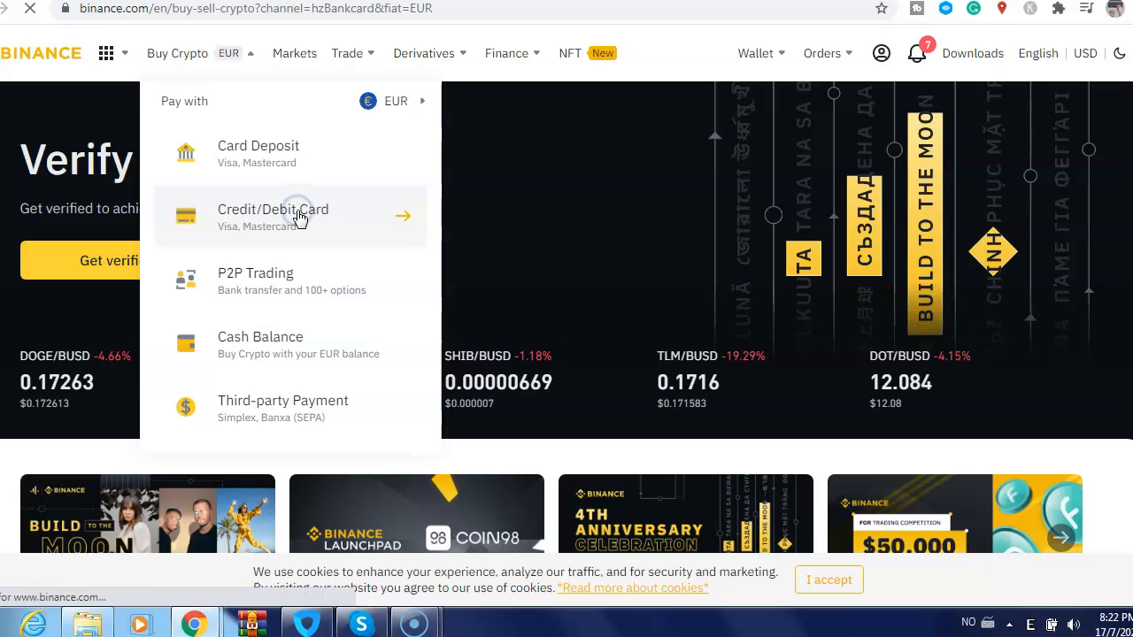
Select Credit/Debit Card again to load the buy form with EUR spend and BTC receive.
left_click(296, 217)
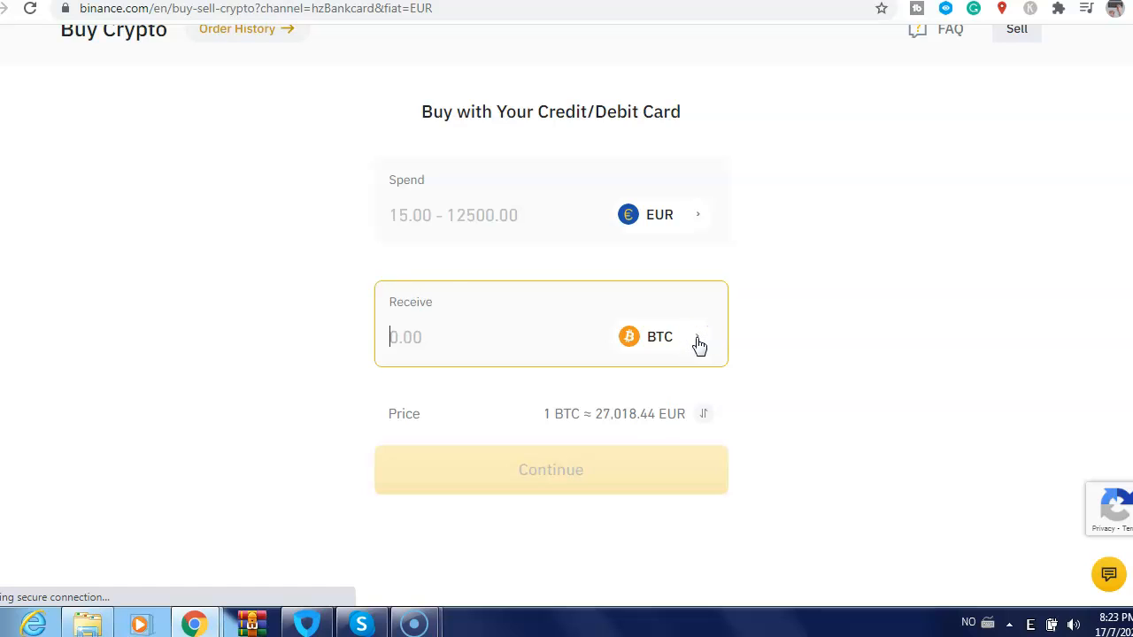
Switch the Receive coin from BTC to ADA.
left_click(659, 337)
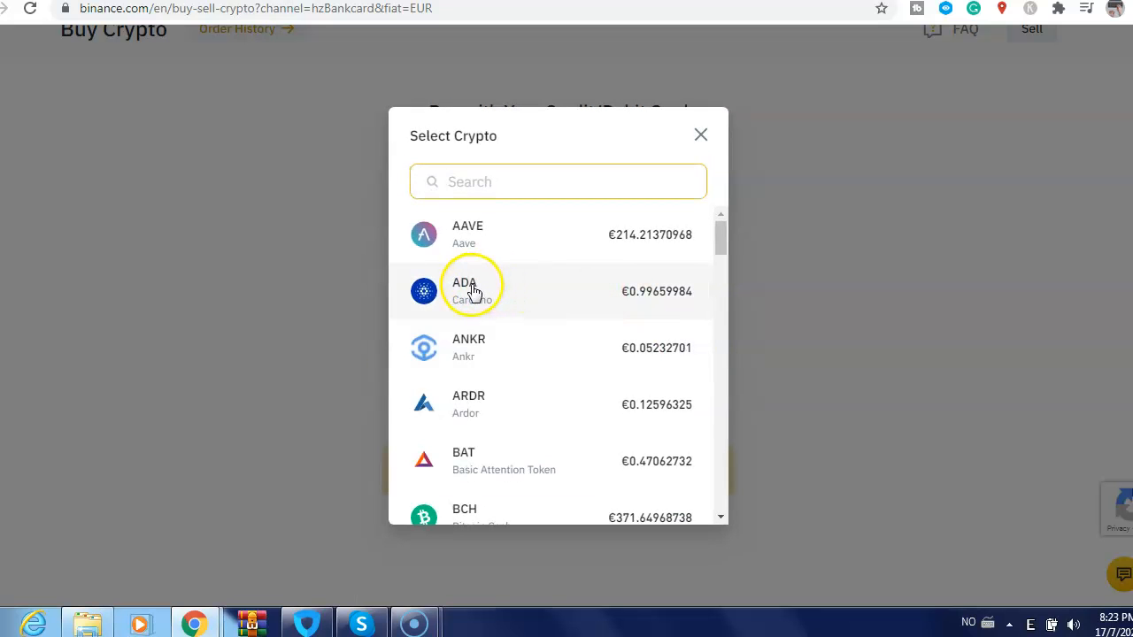
mouse_move(467, 293)
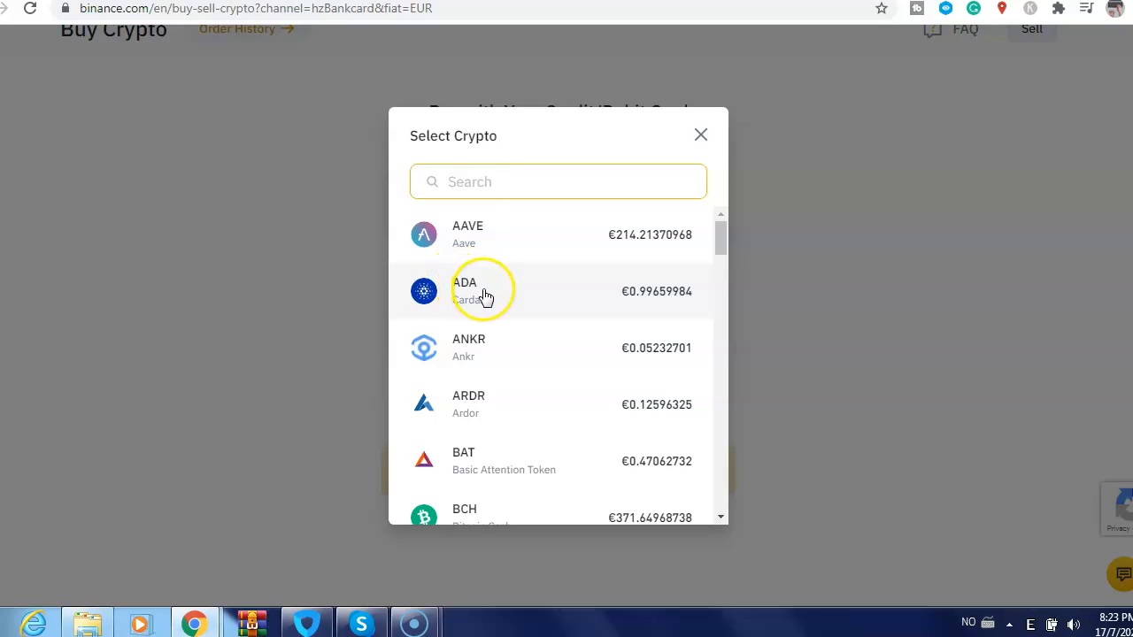
left_click(483, 290)
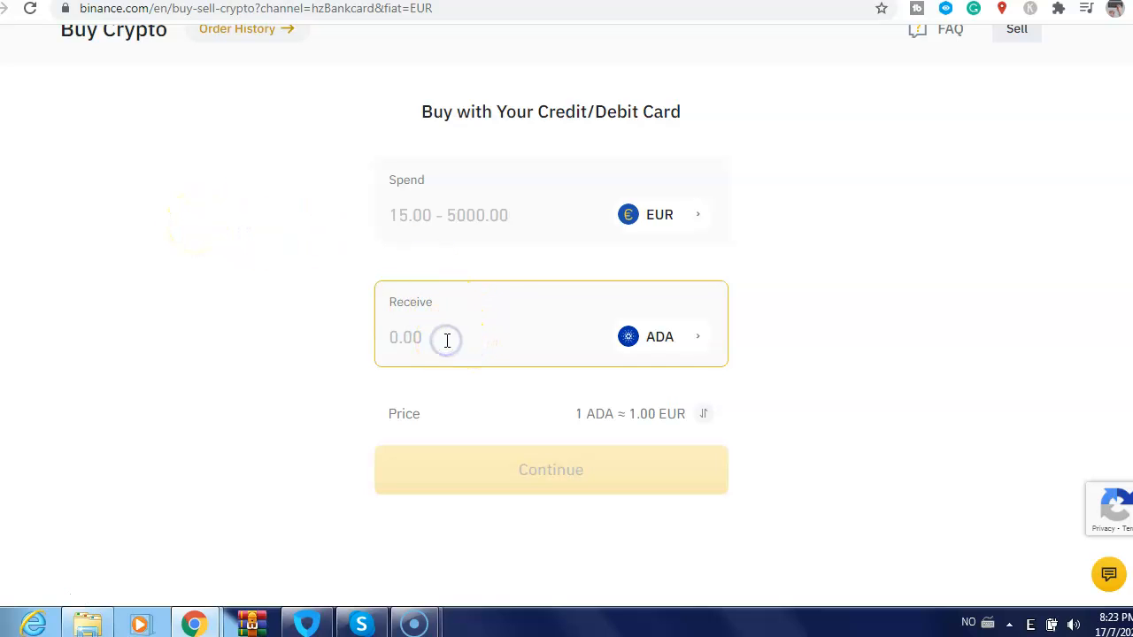
Enter 500 ADA to receive, making the spend amount 498.30 EUR.
type("500")
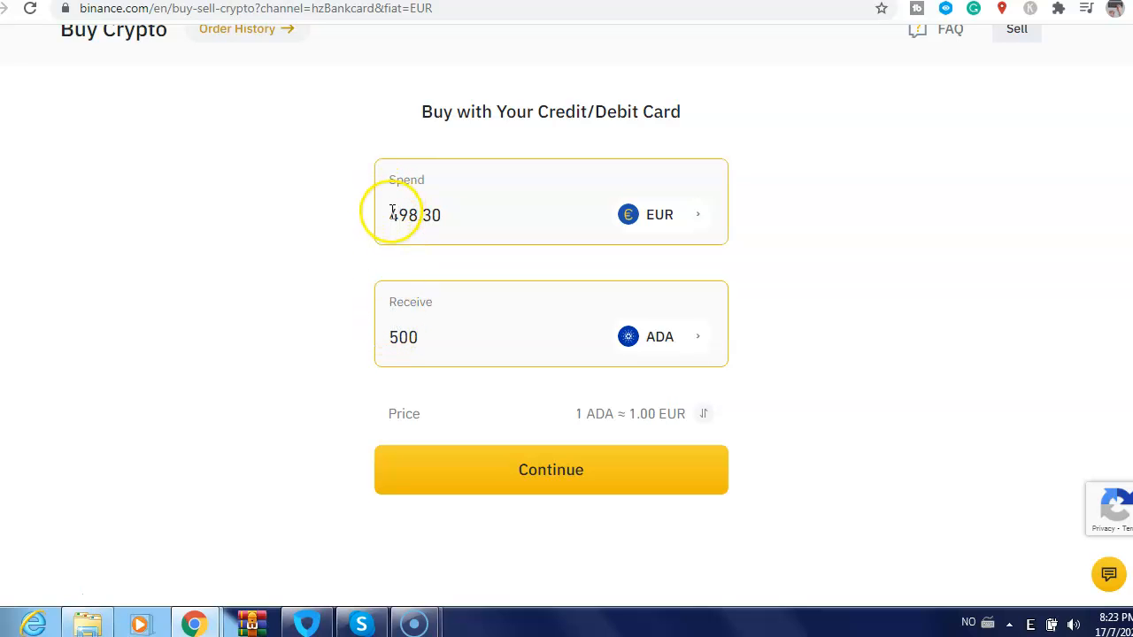
mouse_move(442, 236)
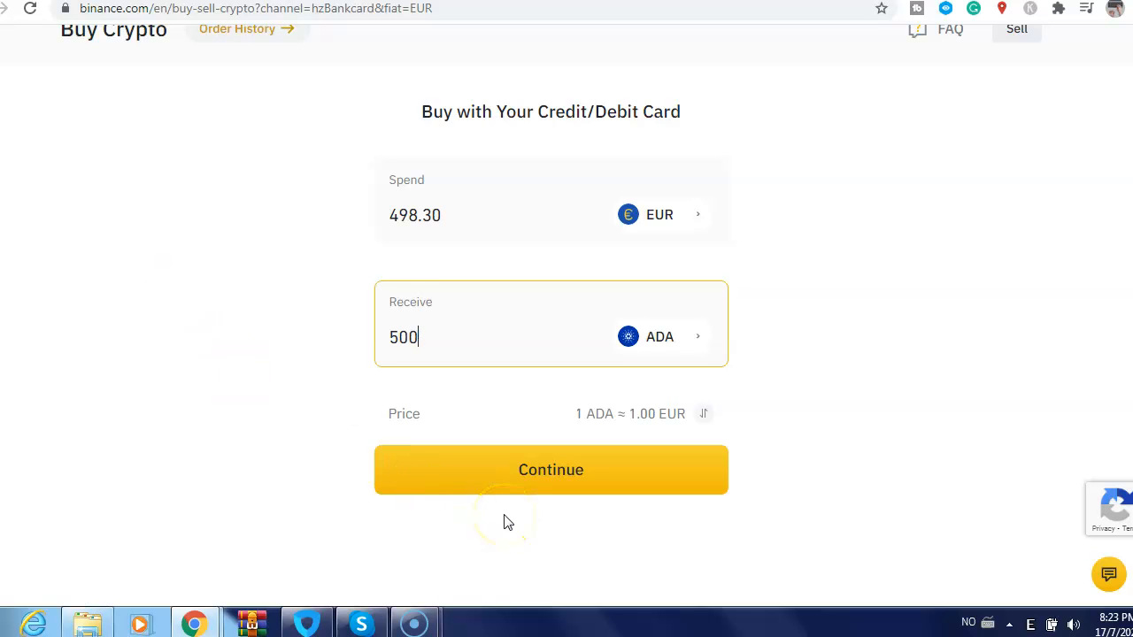
mouse_move(234, 575)
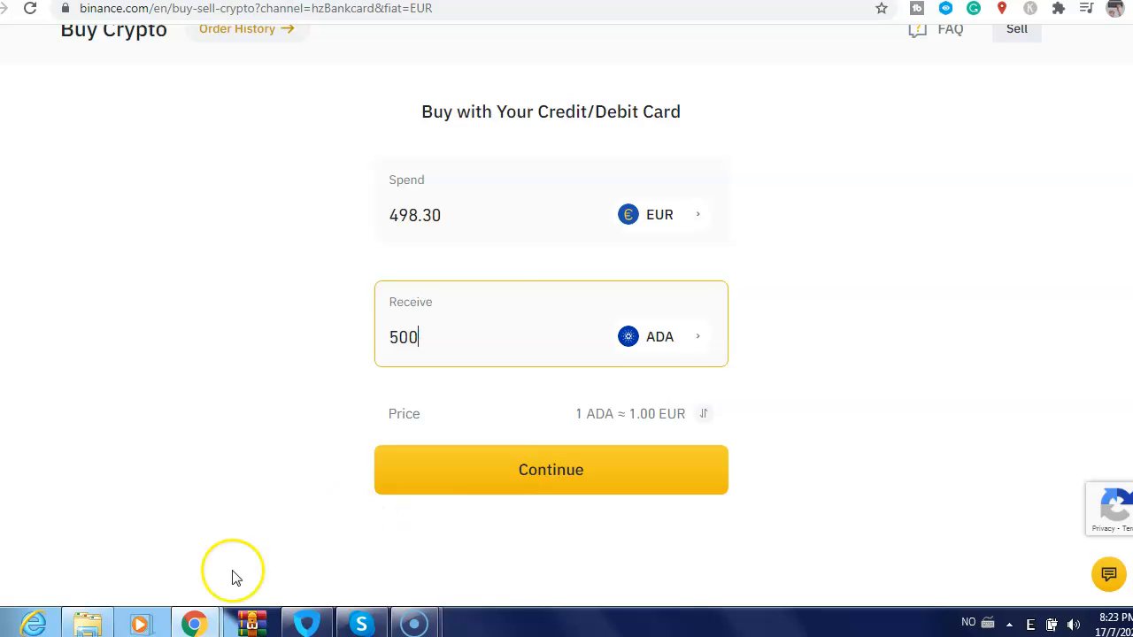